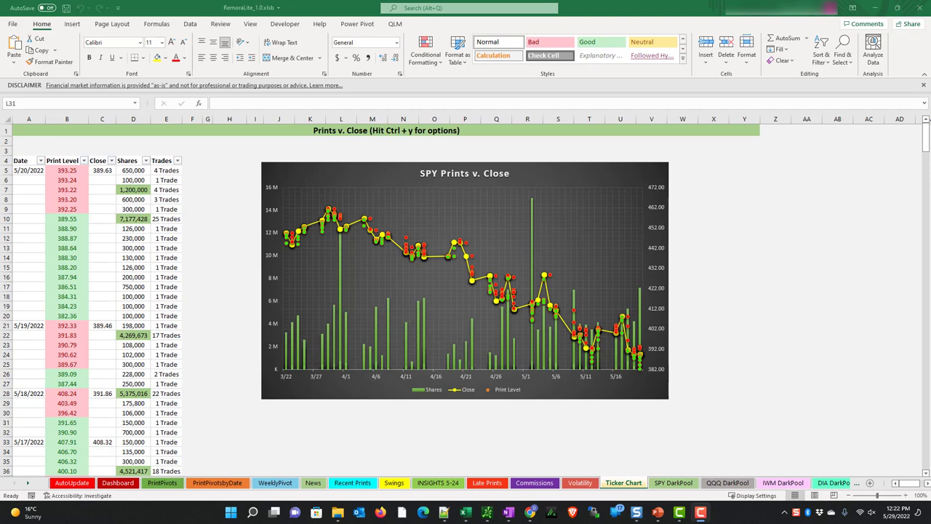
{"action": "mouse_move", "coordinate": [367, 154]}
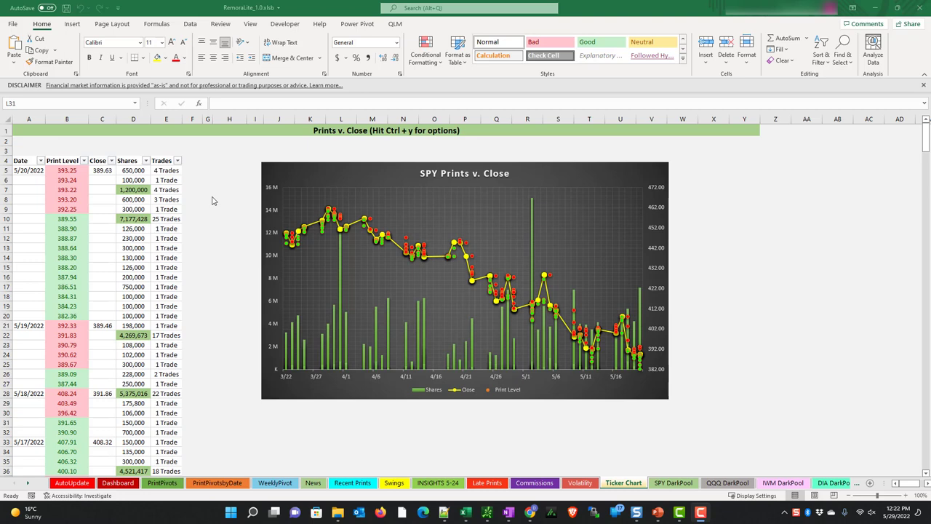
{"action": "mouse_move", "coordinate": [385, 141]}
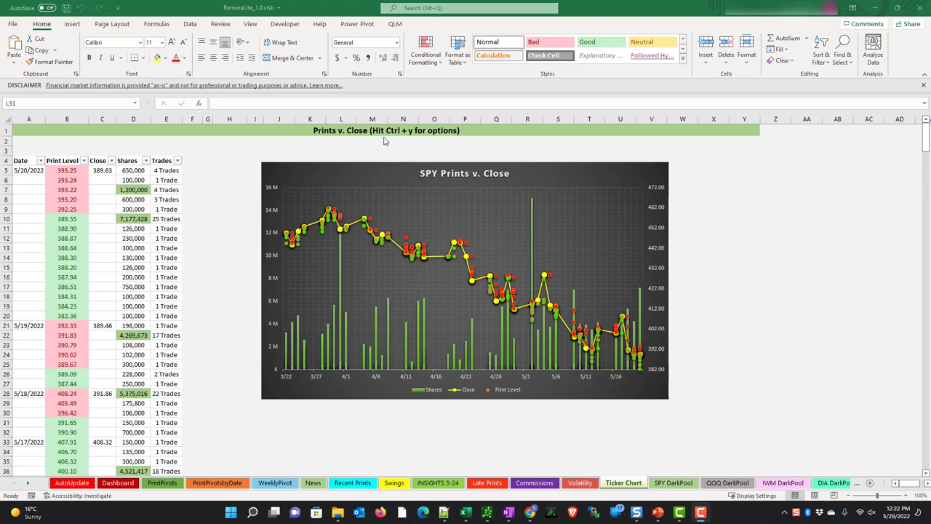
{"action": "mouse_move", "coordinate": [389, 145]}
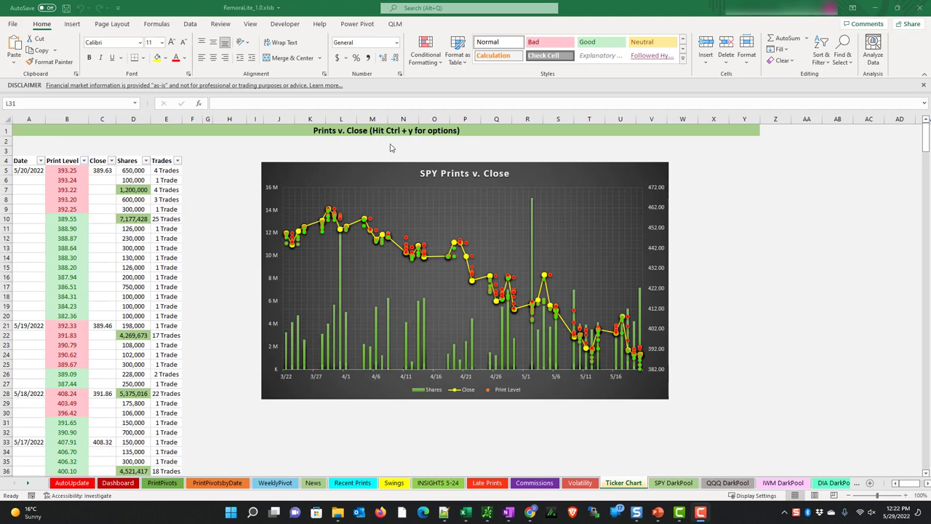
- Bring up the Ticker Chart Config form for the SPY chart
{"action": "left_click", "coordinate": [341, 422]}
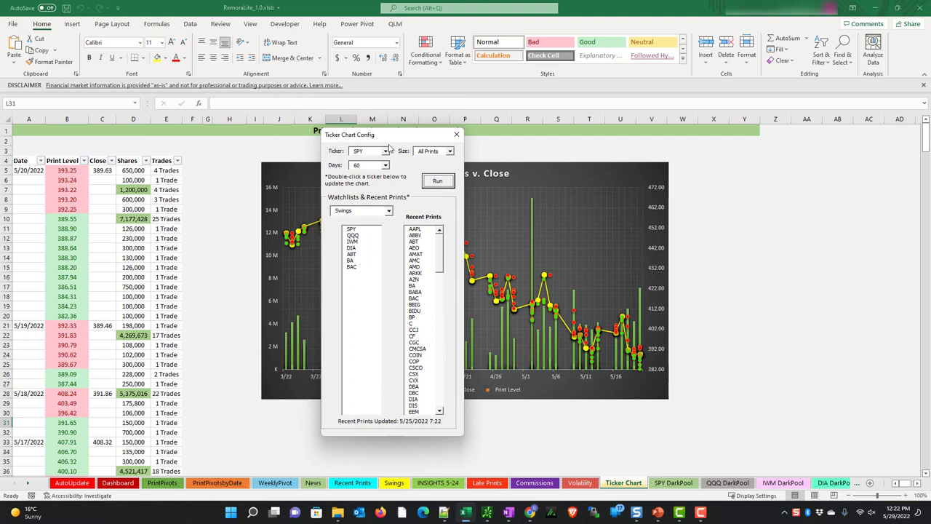
{"action": "mouse_move", "coordinate": [451, 156]}
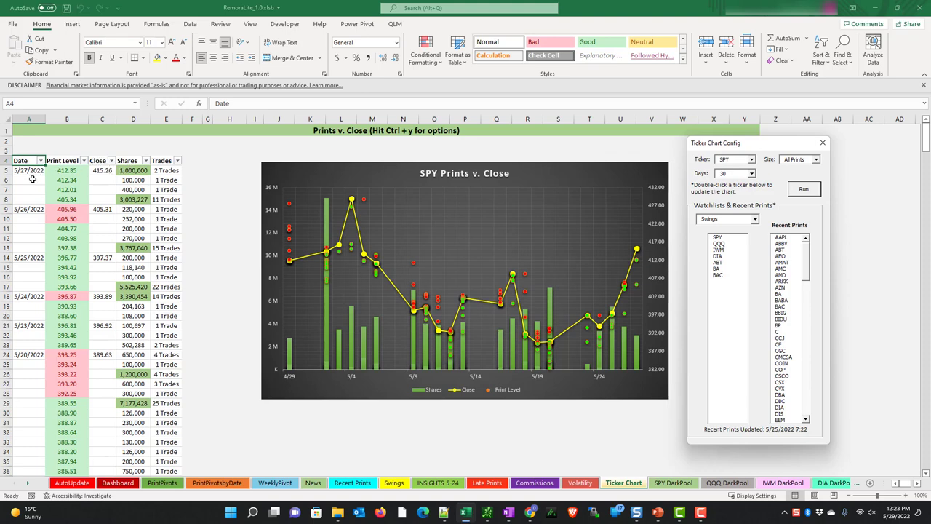
{"action": "mouse_move", "coordinate": [27, 200]}
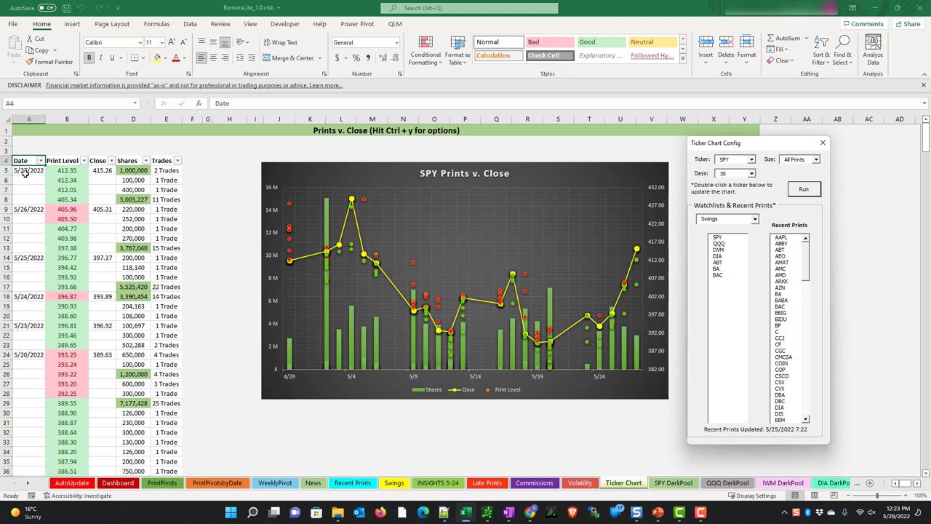
{"action": "mouse_move", "coordinate": [27, 201]}
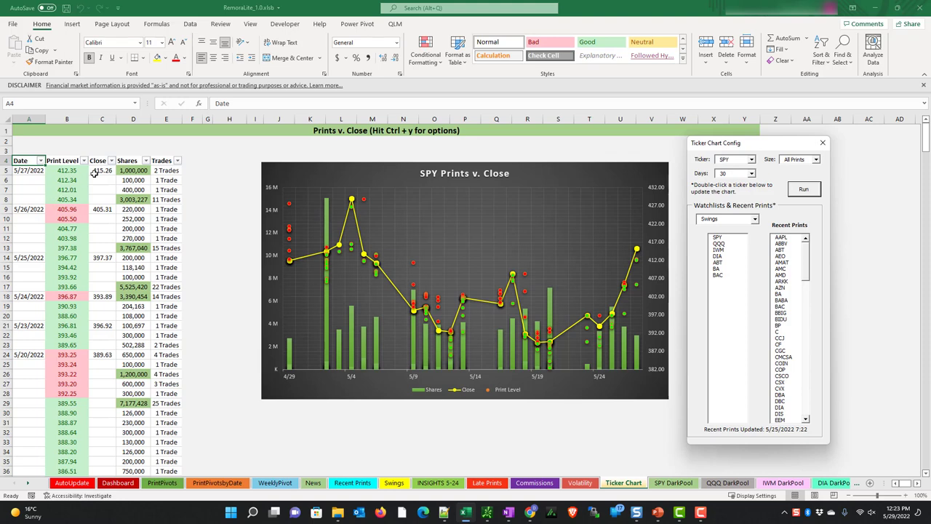
{"action": "mouse_move", "coordinate": [65, 209]}
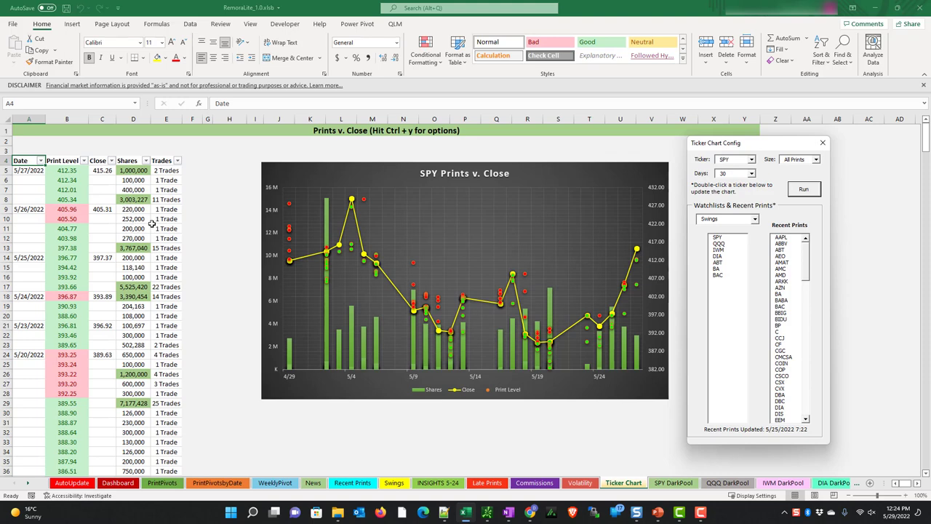
- Set the minimum print size to 400K and rerun the SPY chart
{"action": "left_click", "coordinate": [819, 159]}
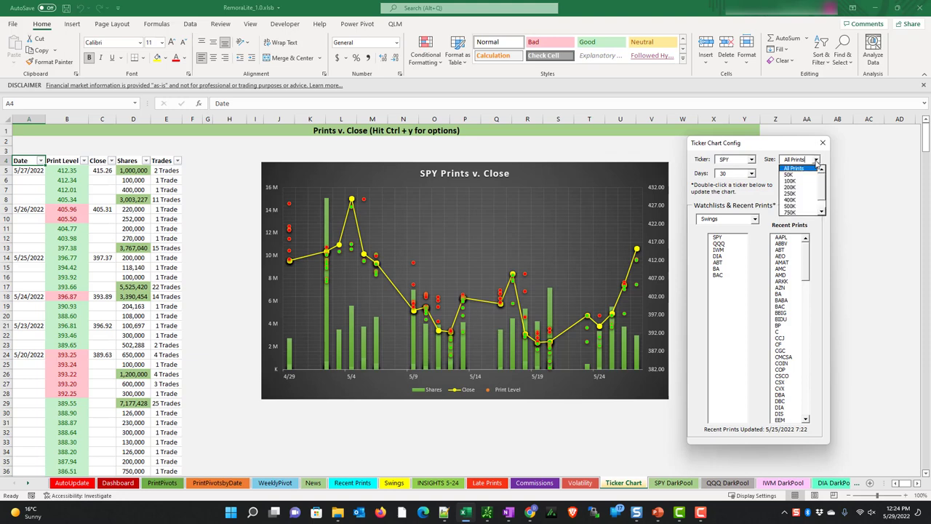
{"action": "left_click", "coordinate": [790, 200]}
{"action": "type", "text": "60"}
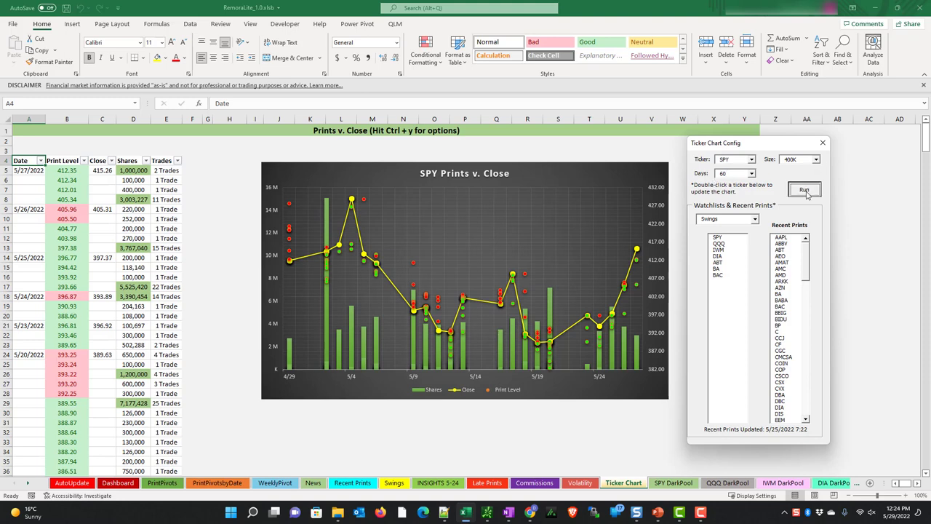
{"action": "left_click", "coordinate": [804, 190]}
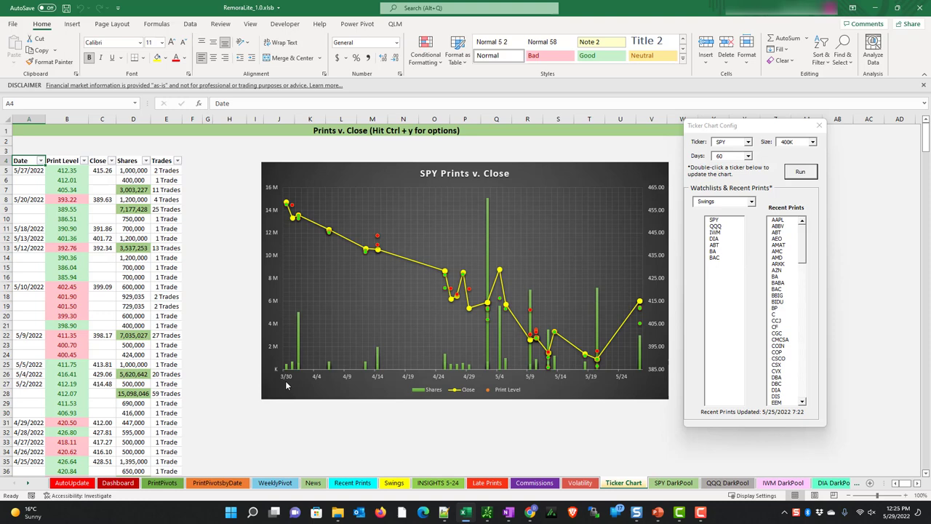
{"action": "mouse_move", "coordinate": [653, 378]}
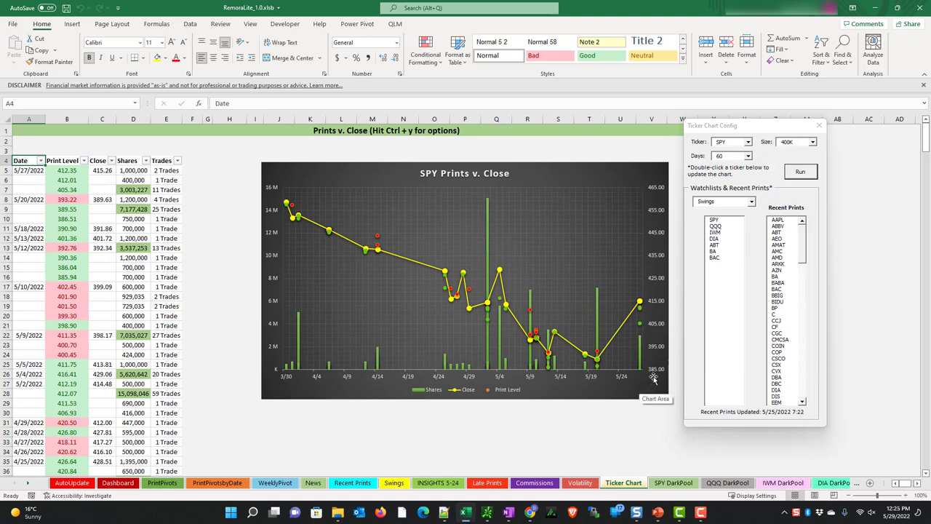
{"action": "mouse_move", "coordinate": [162, 233]}
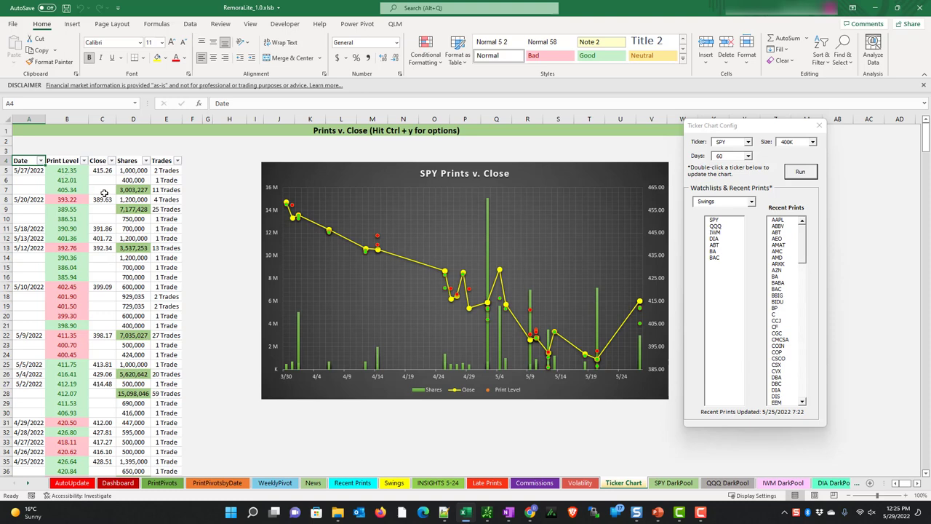
{"action": "mouse_move", "coordinate": [247, 234]}
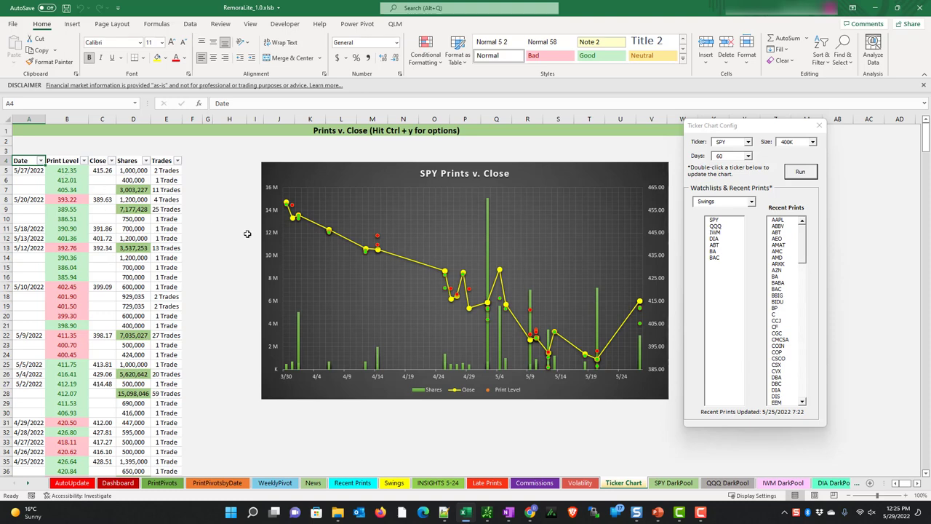
{"action": "mouse_move", "coordinate": [335, 238]}
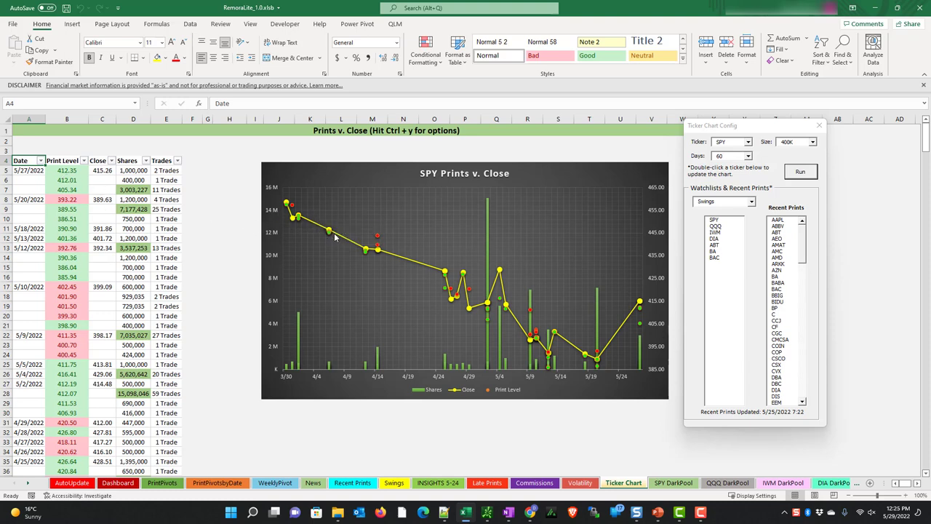
{"action": "mouse_move", "coordinate": [280, 213]}
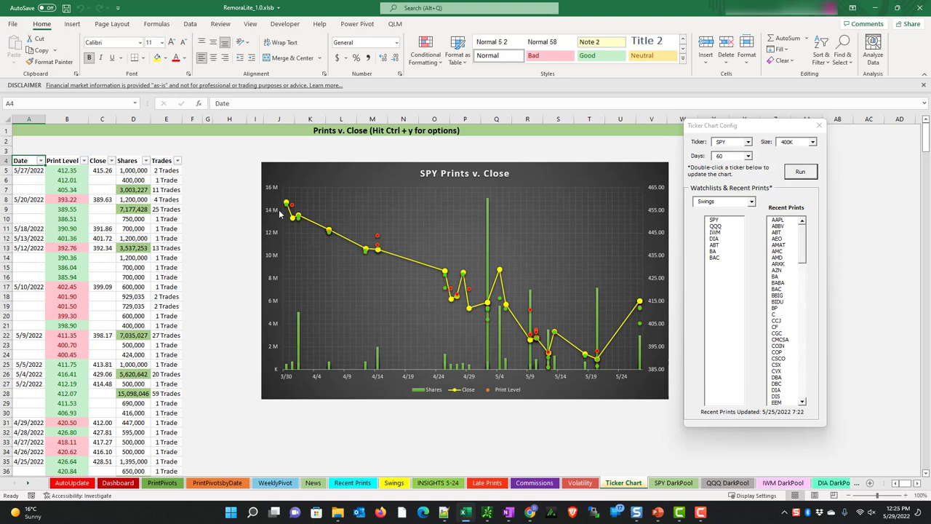
{"action": "mouse_move", "coordinate": [279, 212]}
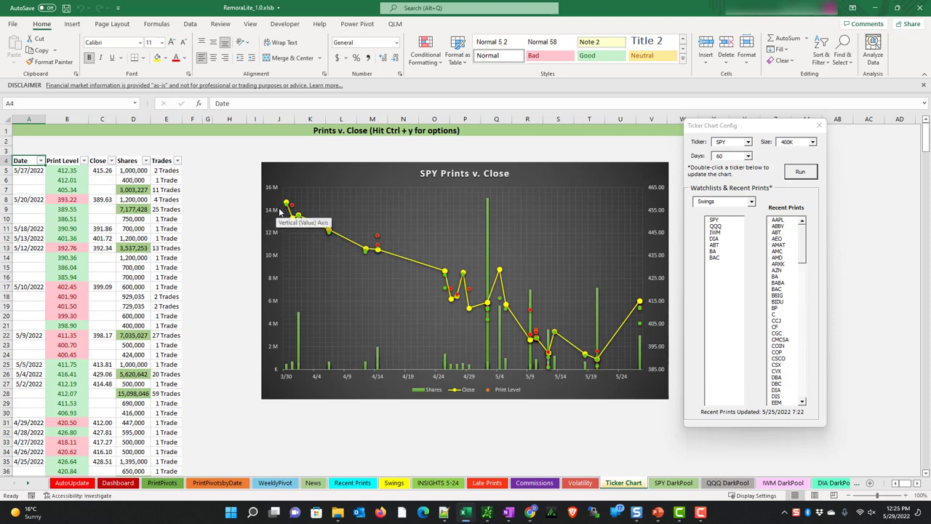
{"action": "mouse_move", "coordinate": [291, 211]}
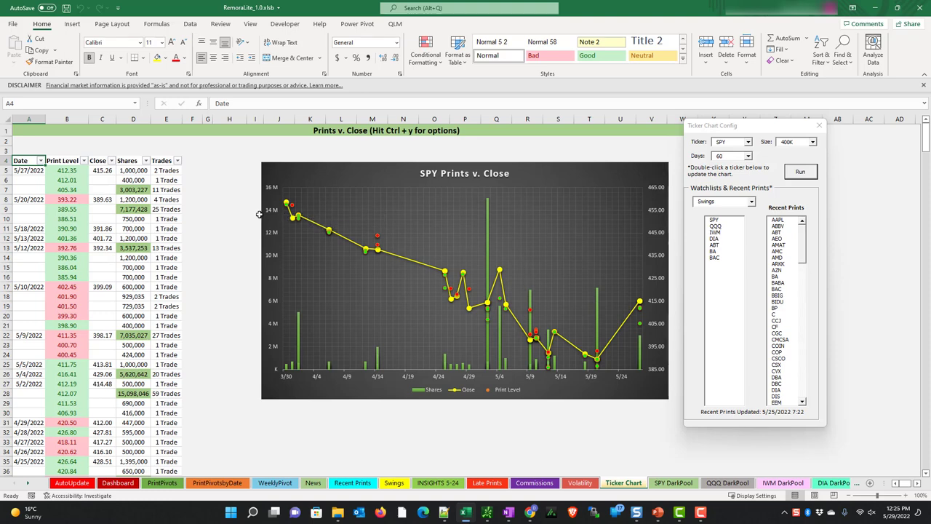
{"action": "mouse_move", "coordinate": [267, 215]}
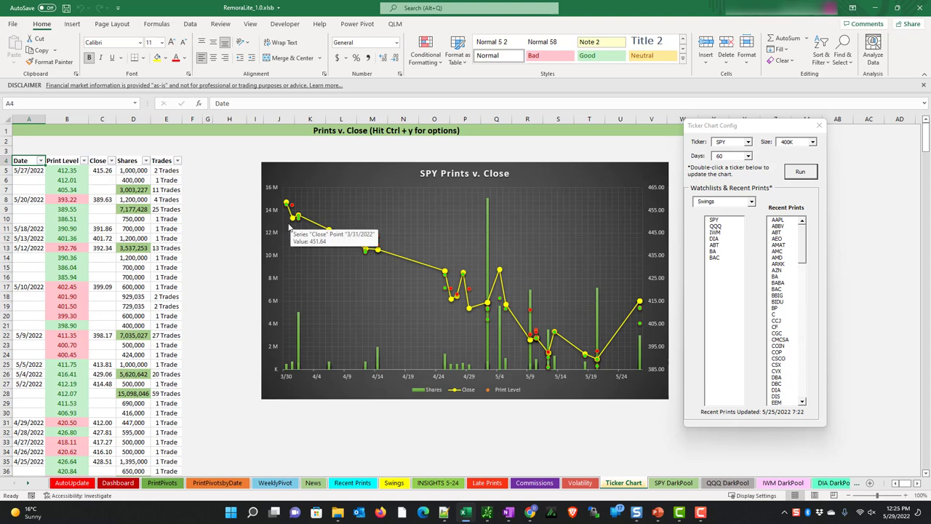
{"action": "mouse_move", "coordinate": [233, 333]}
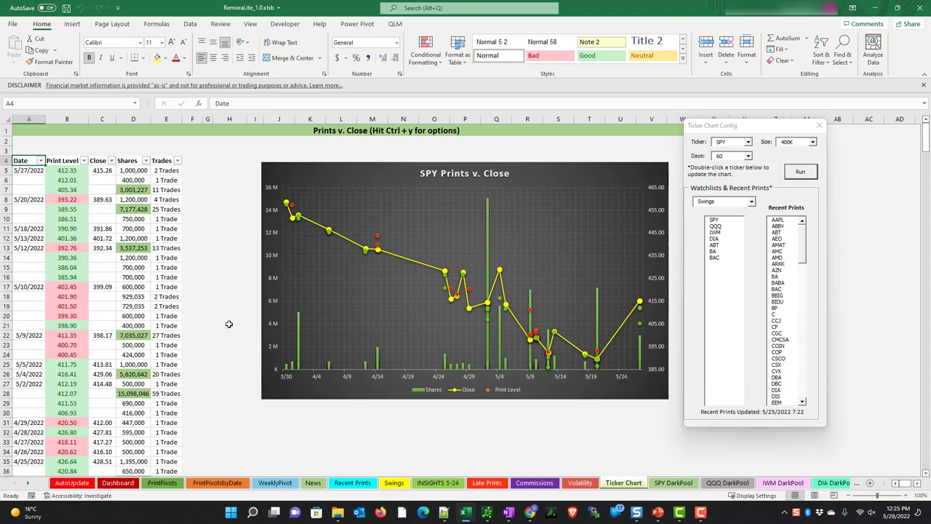
{"action": "mouse_move", "coordinate": [487, 339]}
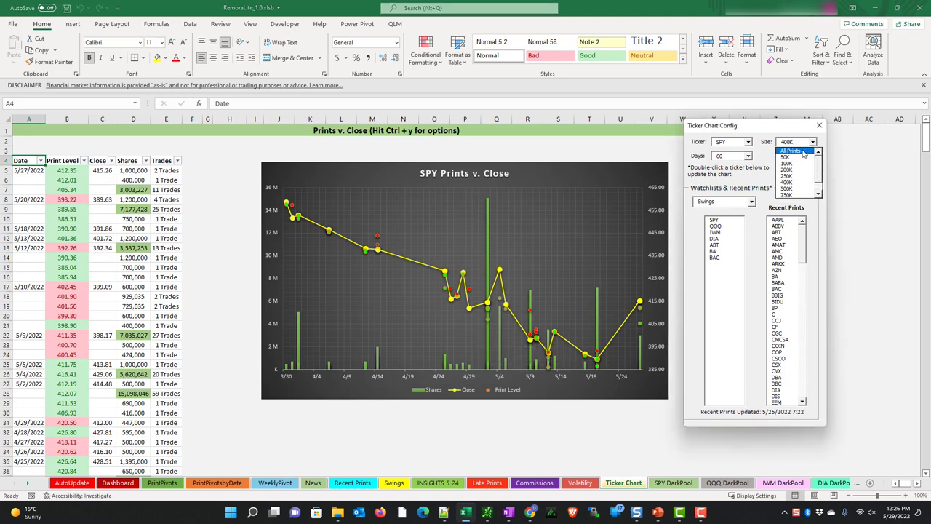
{"action": "left_click", "coordinate": [815, 141]}
{"action": "type", "text": "XLF"}
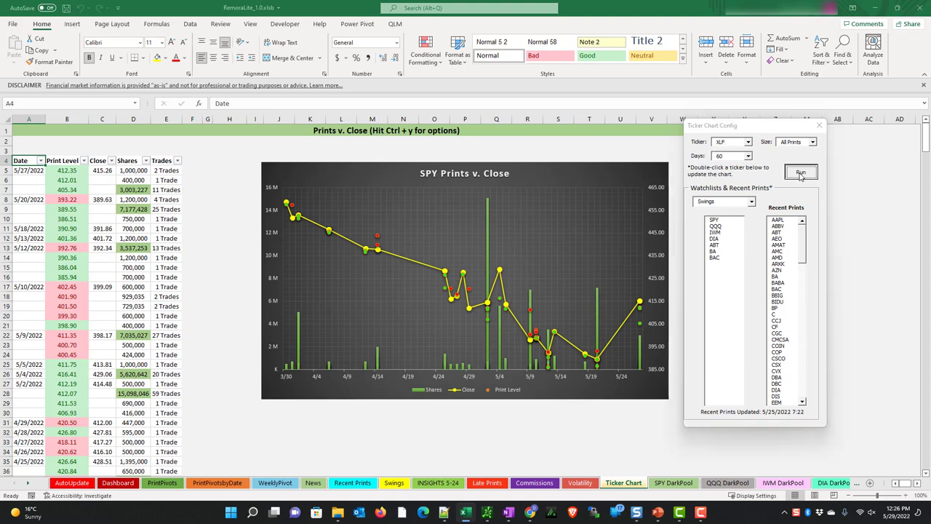
{"action": "left_click", "coordinate": [801, 173]}
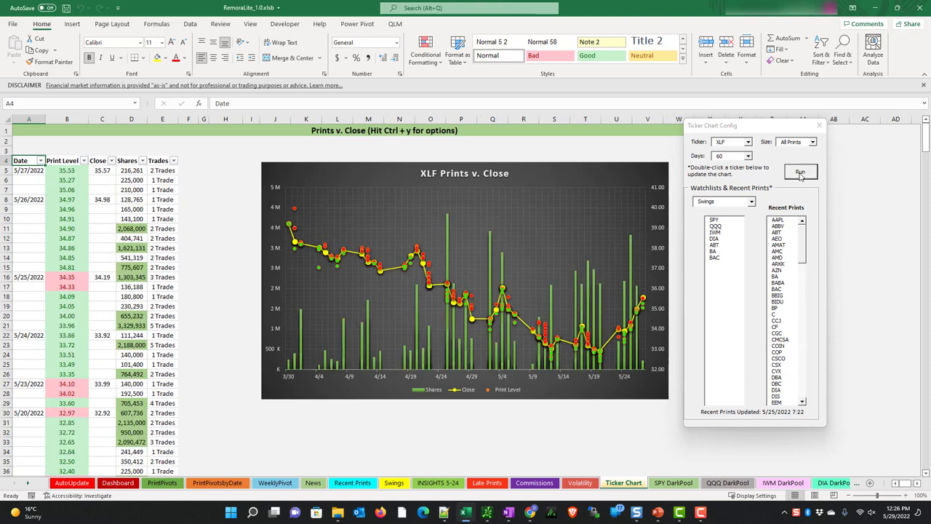
{"action": "mouse_move", "coordinate": [342, 264]}
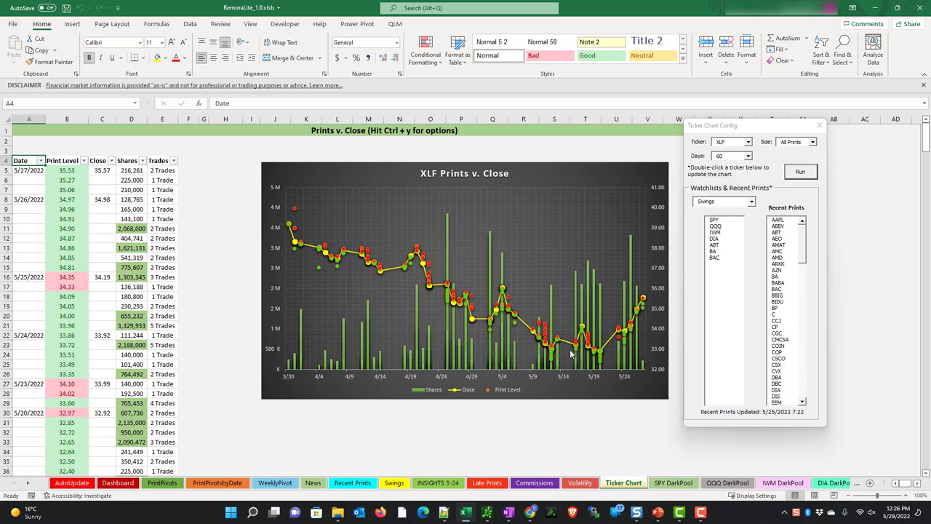
{"action": "mouse_move", "coordinate": [600, 360]}
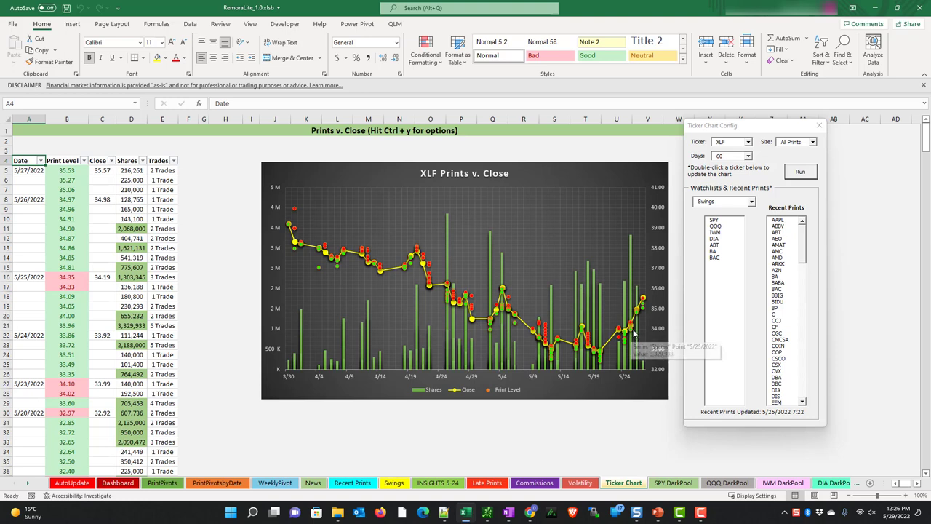
{"action": "mouse_move", "coordinate": [645, 318]}
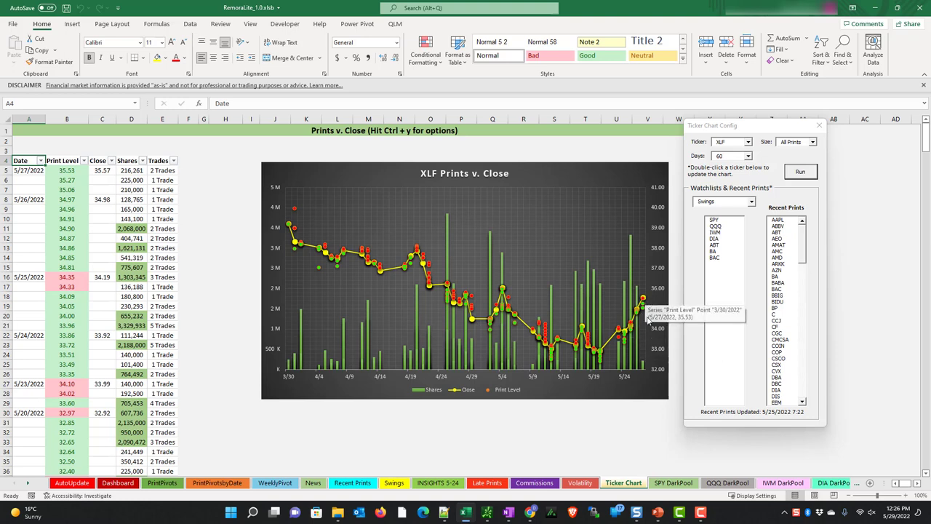
{"action": "mouse_move", "coordinate": [643, 308]}
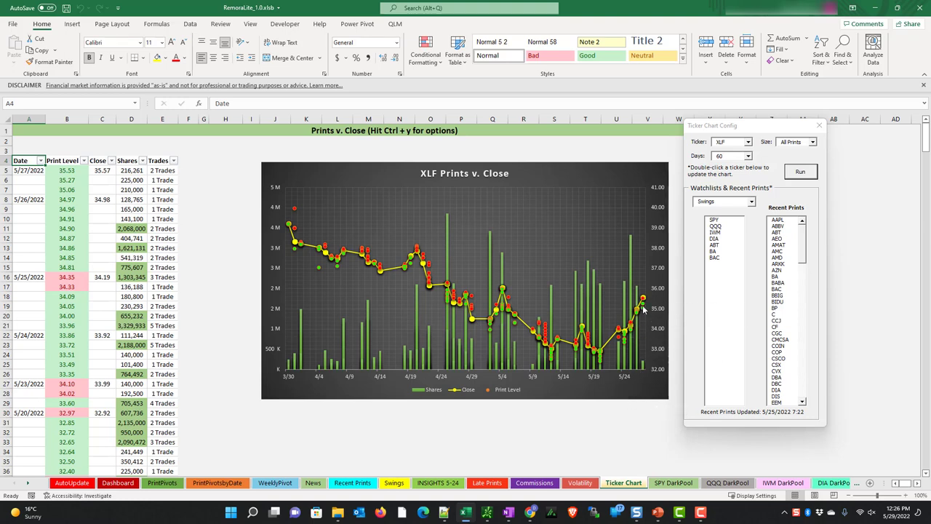
{"action": "mouse_move", "coordinate": [630, 358]}
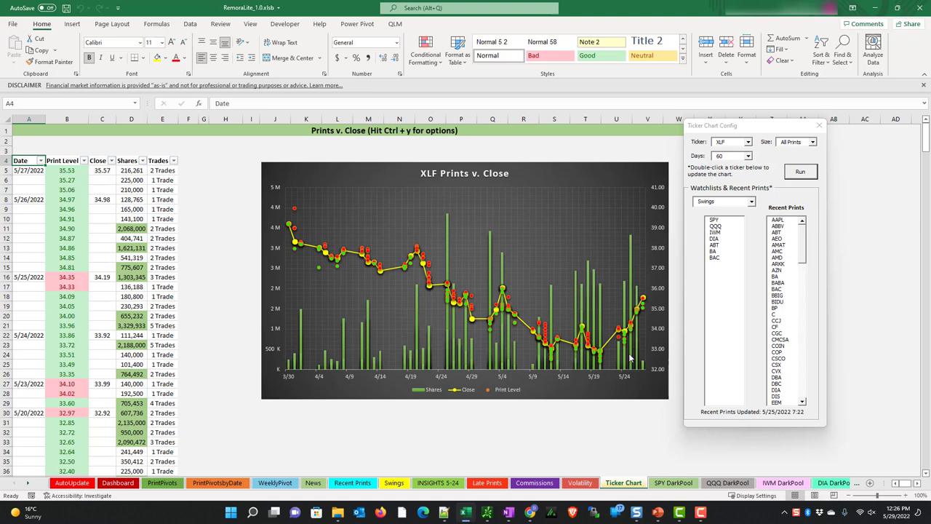
{"action": "mouse_move", "coordinate": [620, 389]}
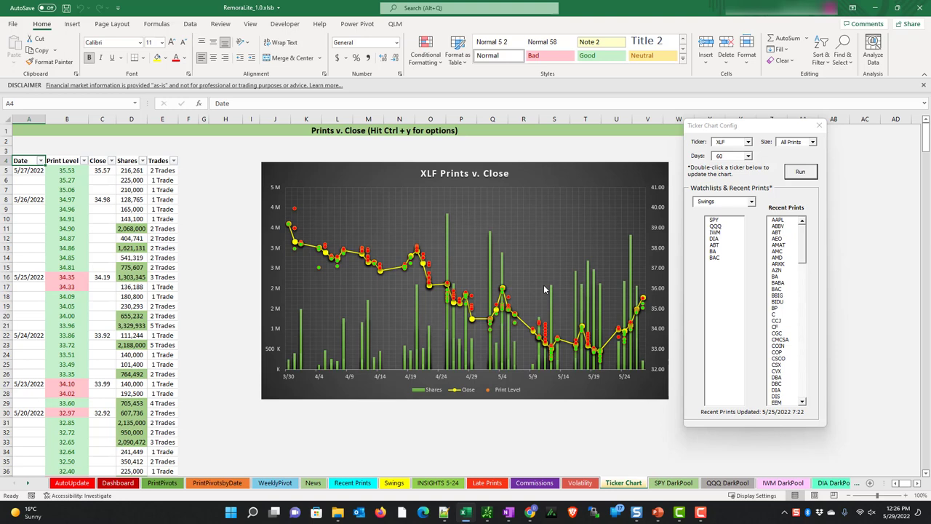
{"action": "mouse_move", "coordinate": [498, 288]}
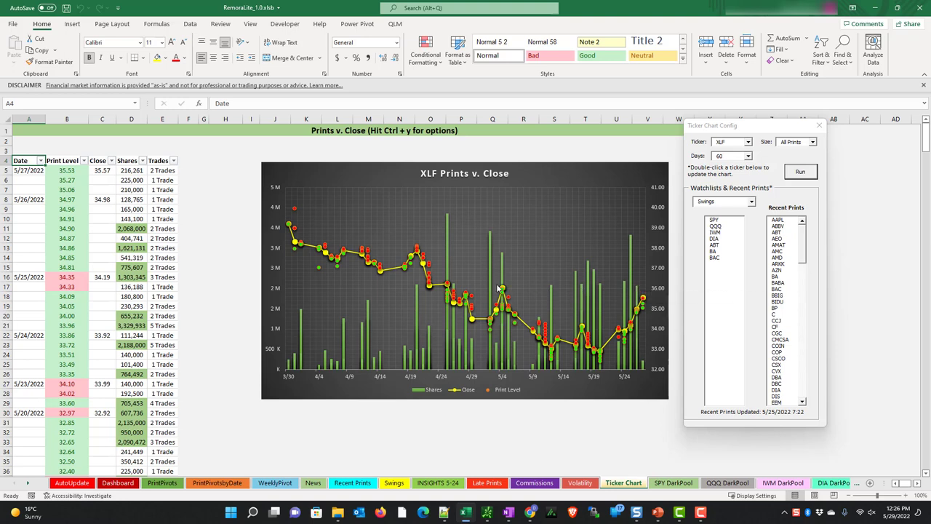
{"action": "mouse_move", "coordinate": [610, 296]}
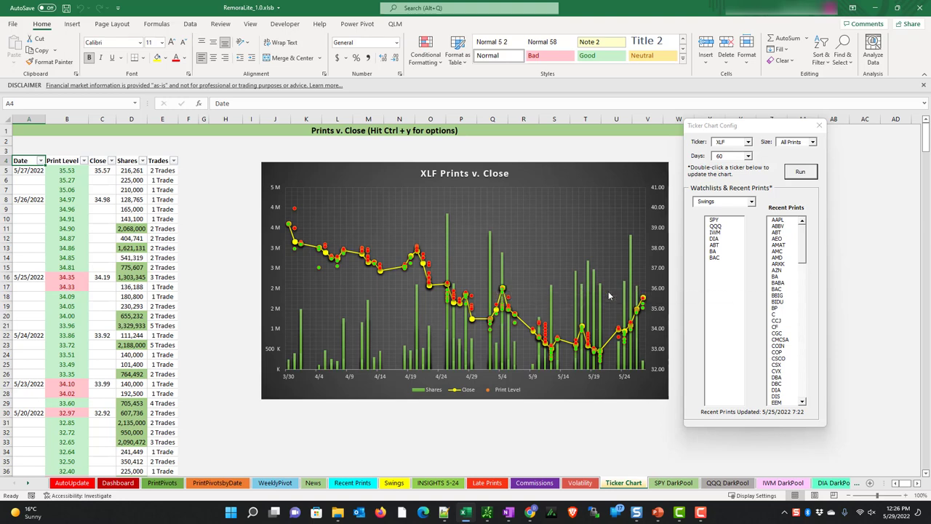
{"action": "mouse_move", "coordinate": [751, 128]}
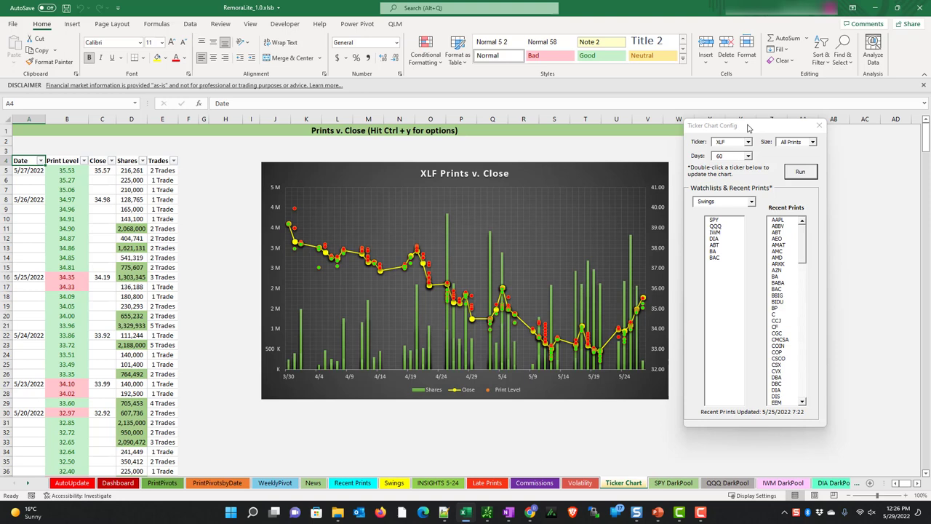
{"action": "mouse_move", "coordinate": [723, 197]}
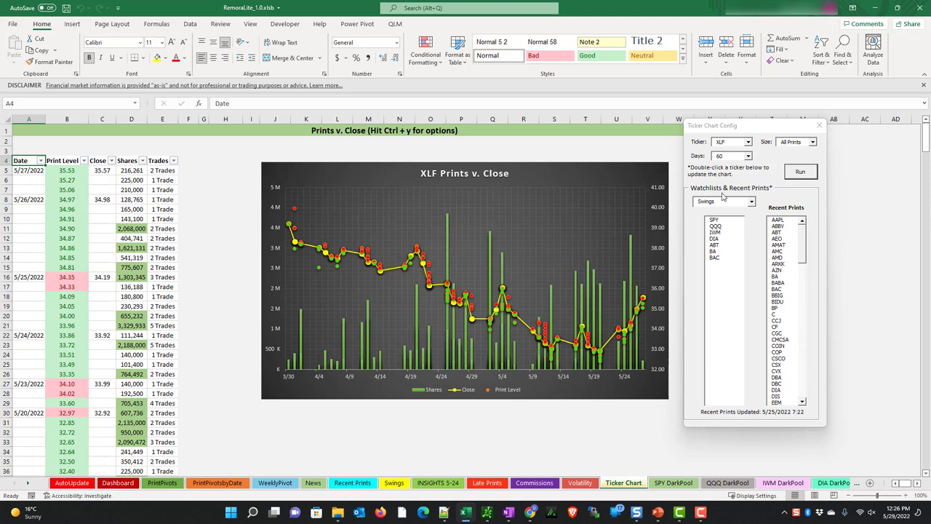
{"action": "mouse_move", "coordinate": [755, 198]}
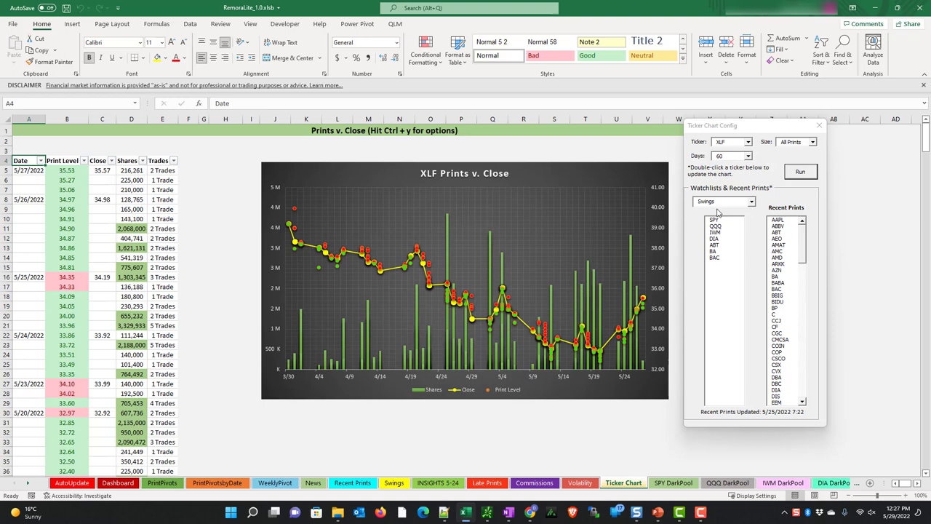
- Chart IWM prints versus close from the Swings watchlist
{"action": "left_click", "coordinate": [715, 232]}
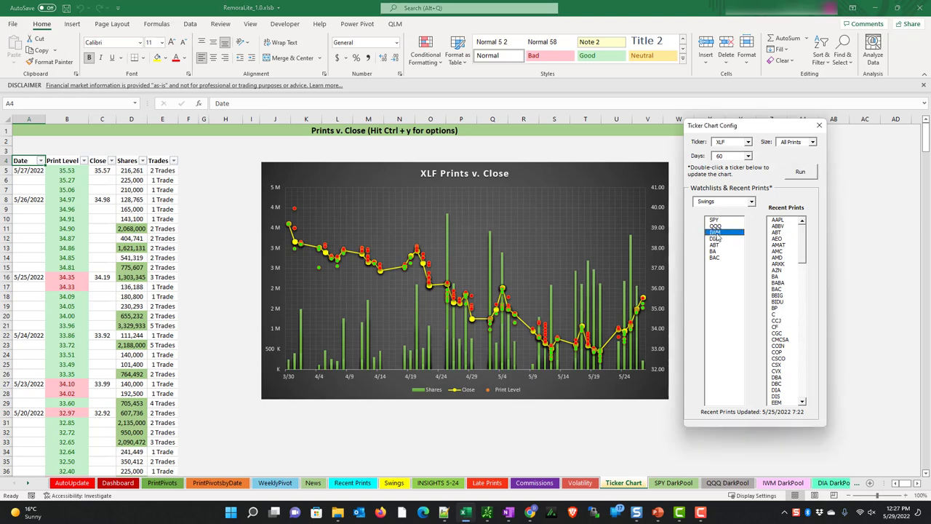
{"action": "double_click", "coordinate": [740, 232]}
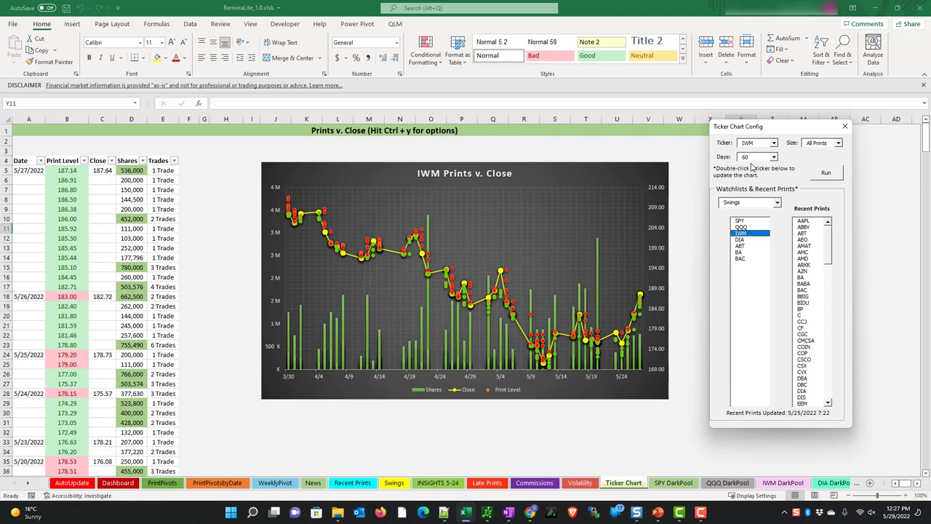
{"action": "mouse_move", "coordinate": [644, 302]}
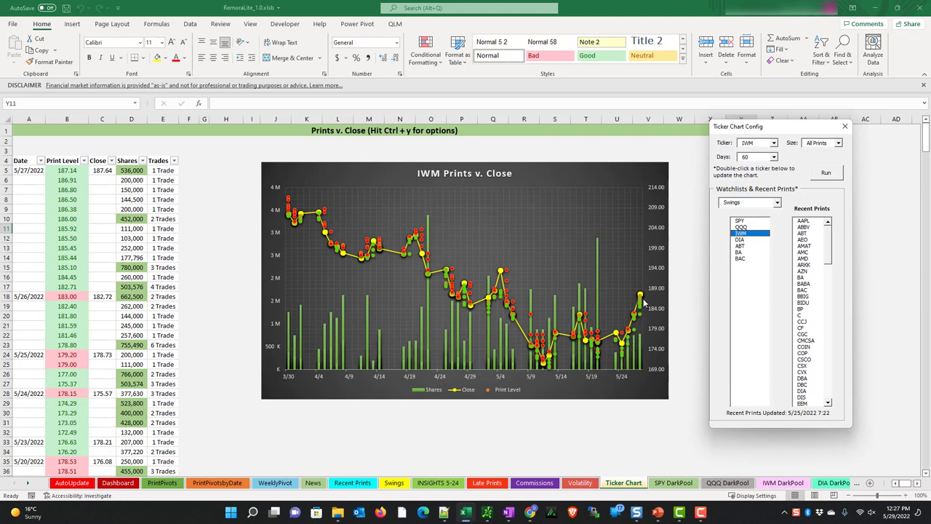
{"action": "mouse_move", "coordinate": [644, 371]}
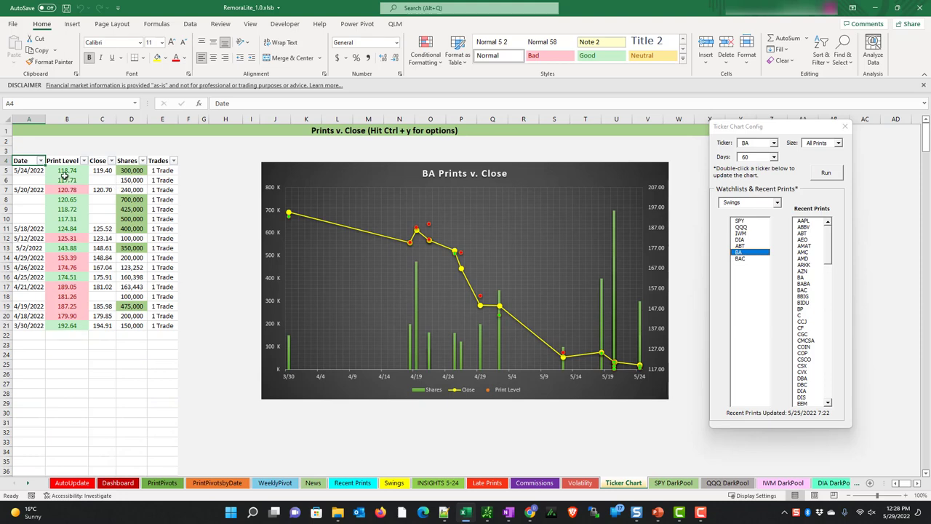
{"action": "mouse_move", "coordinate": [96, 176]}
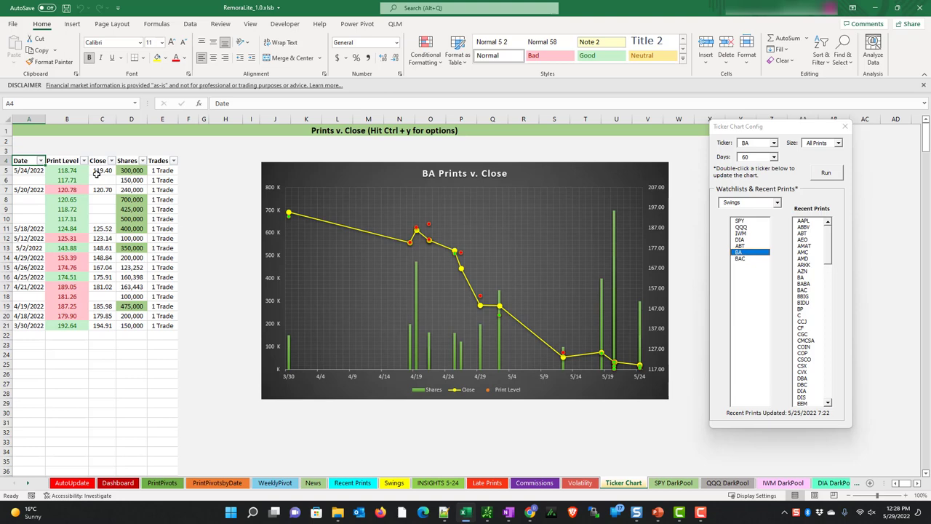
{"action": "mouse_move", "coordinate": [833, 243]}
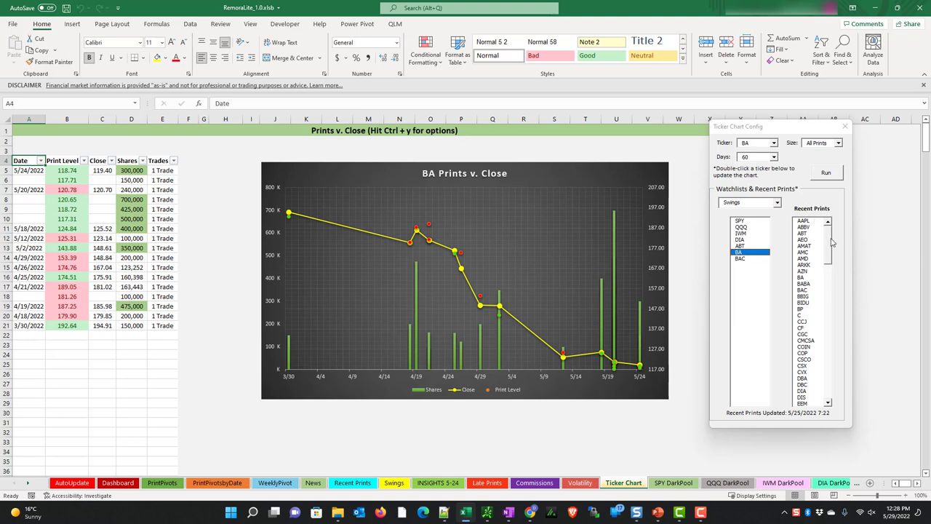
{"action": "mouse_move", "coordinate": [363, 476]}
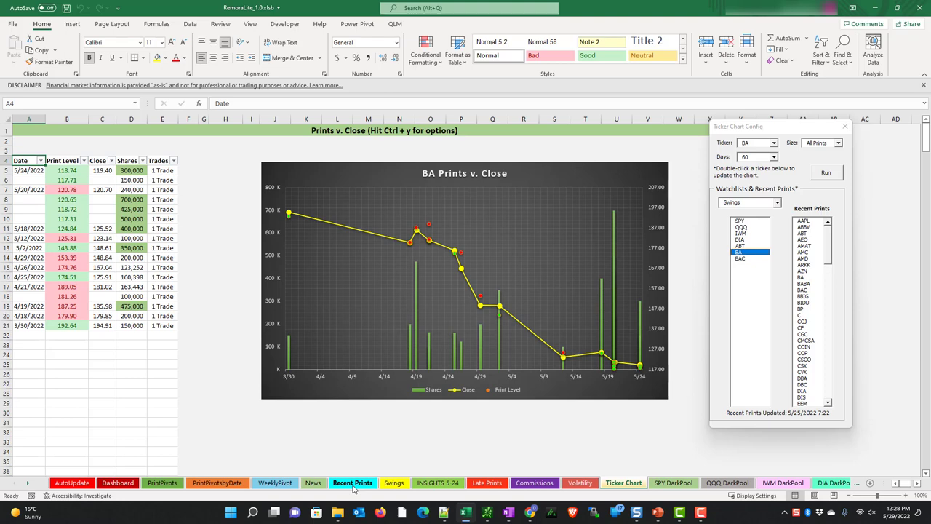
{"action": "mouse_move", "coordinate": [791, 419]}
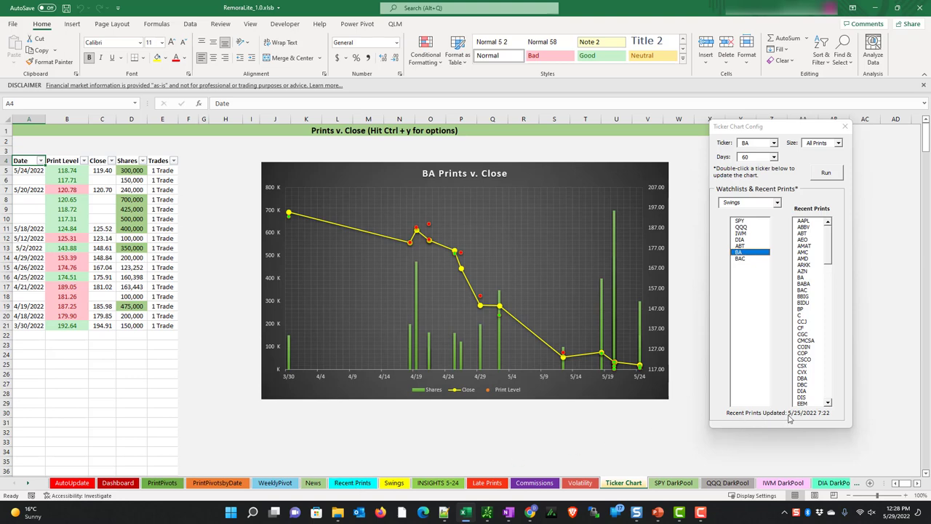
{"action": "mouse_move", "coordinate": [824, 419]}
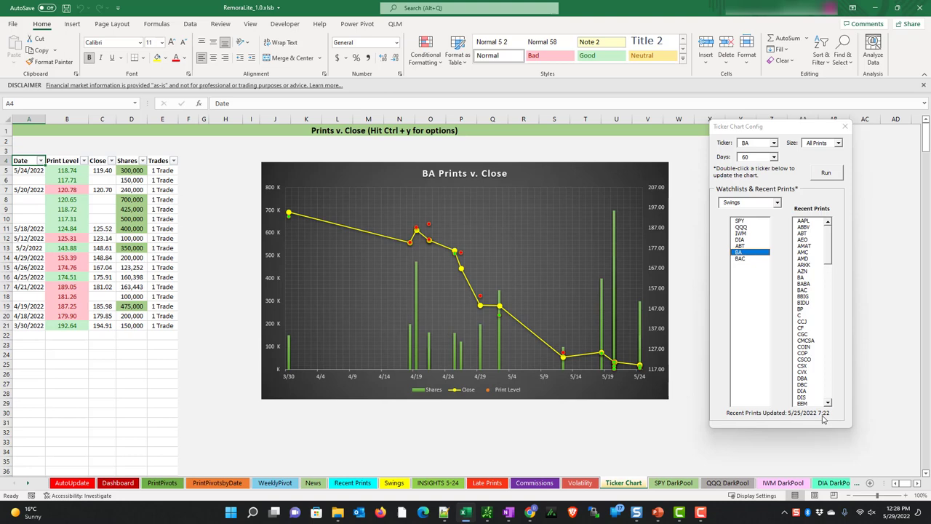
{"action": "mouse_move", "coordinate": [826, 420]}
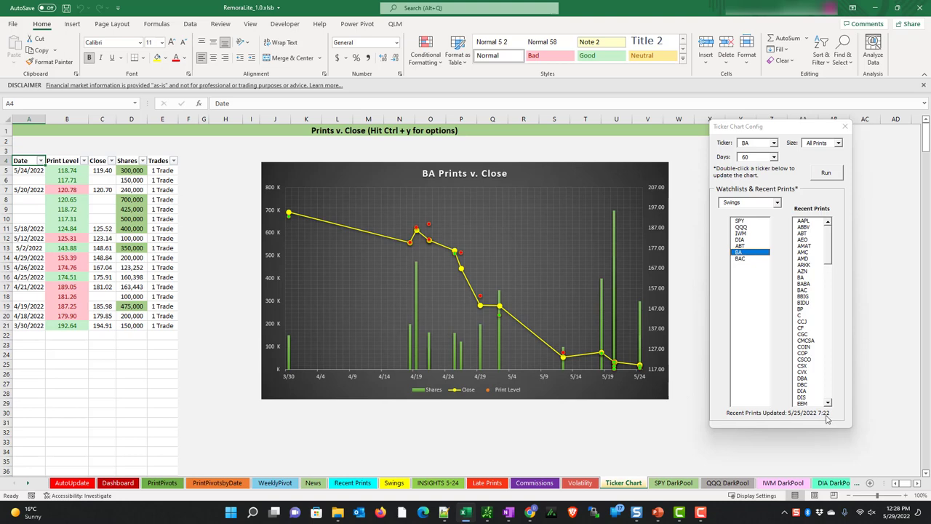
{"action": "mouse_move", "coordinate": [812, 284]}
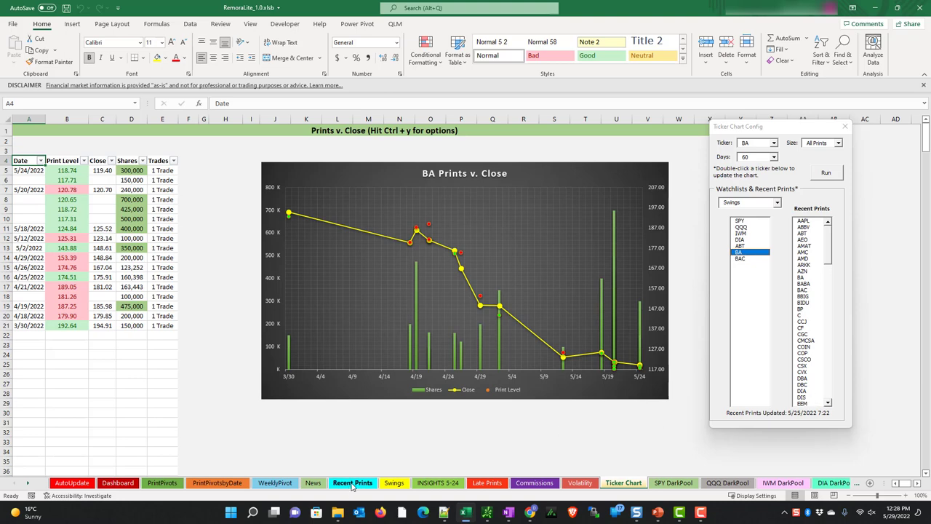
- Open the Recent Prints sheet showing the Swings earnings dashboard
{"action": "left_click", "coordinate": [353, 482]}
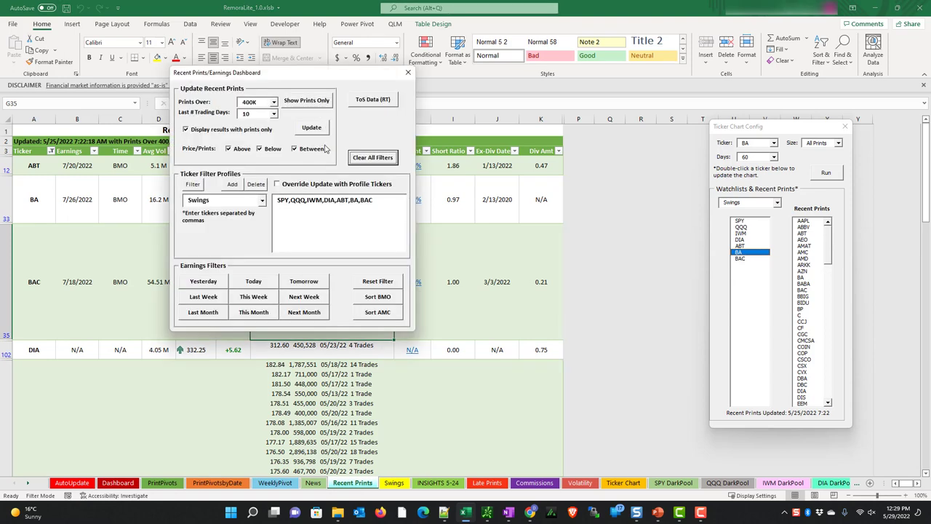
{"action": "mouse_move", "coordinate": [339, 110]}
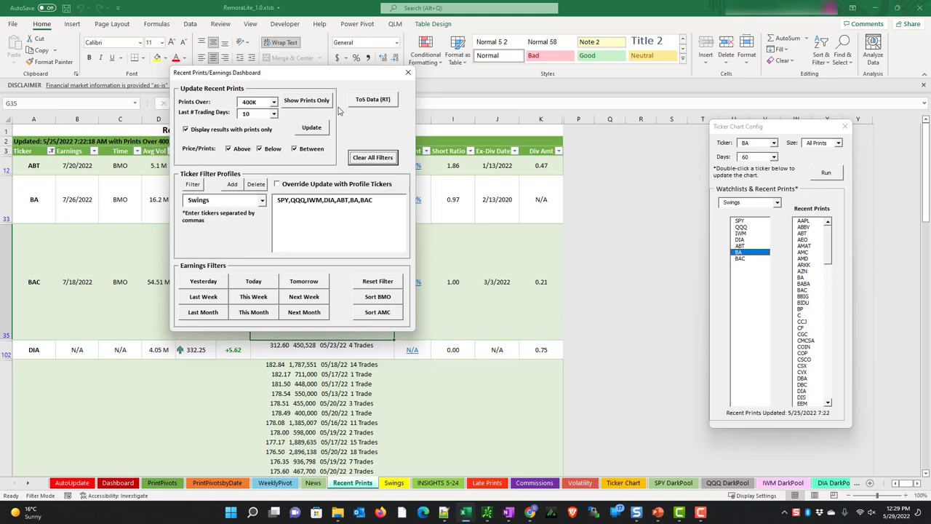
- Return to the Ticker Chart sheet
{"action": "left_click", "coordinate": [624, 482]}
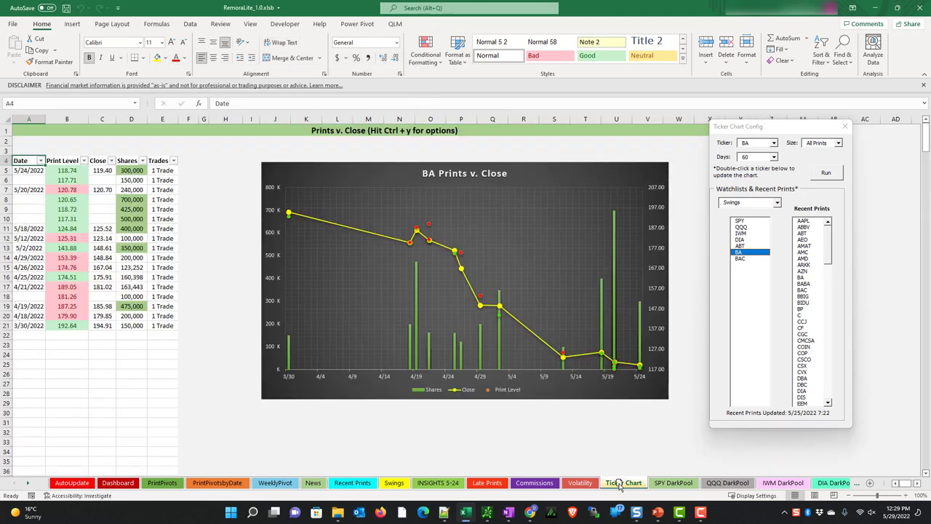
{"action": "mouse_move", "coordinate": [805, 262]}
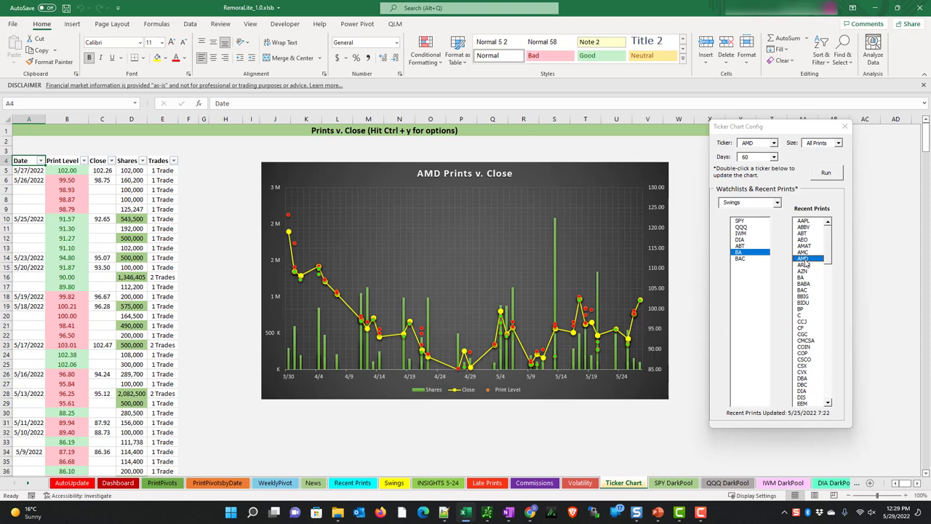
{"action": "mouse_move", "coordinate": [809, 258]}
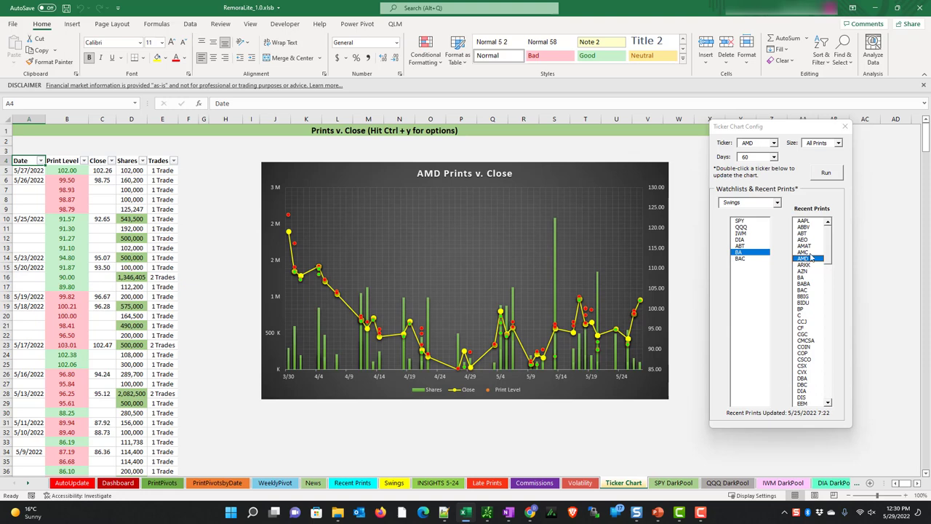